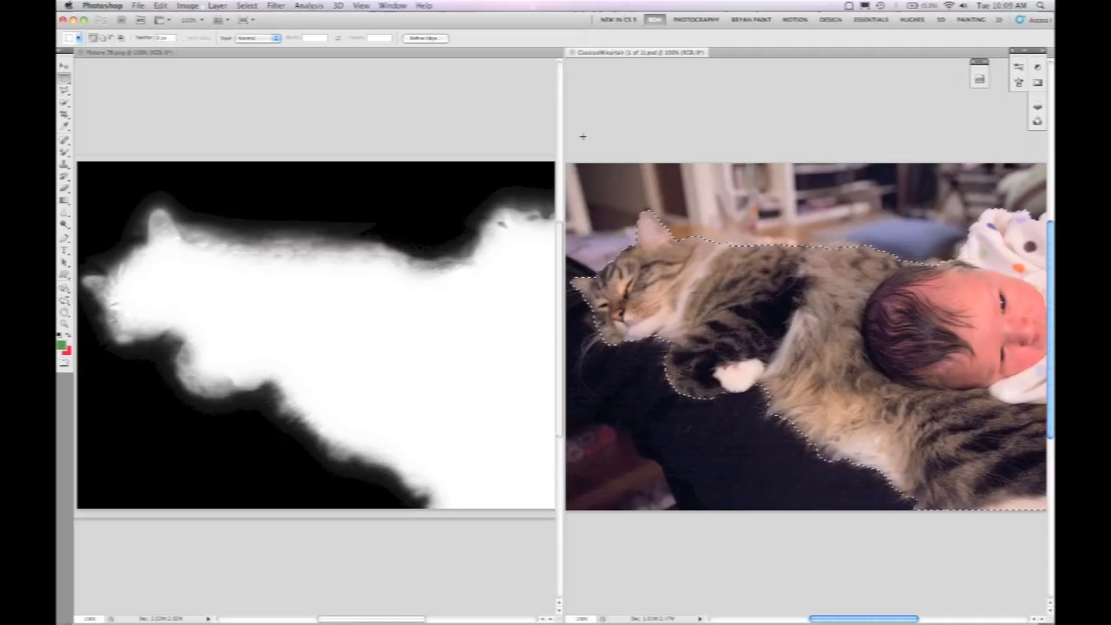
mouse_move(500, 145)
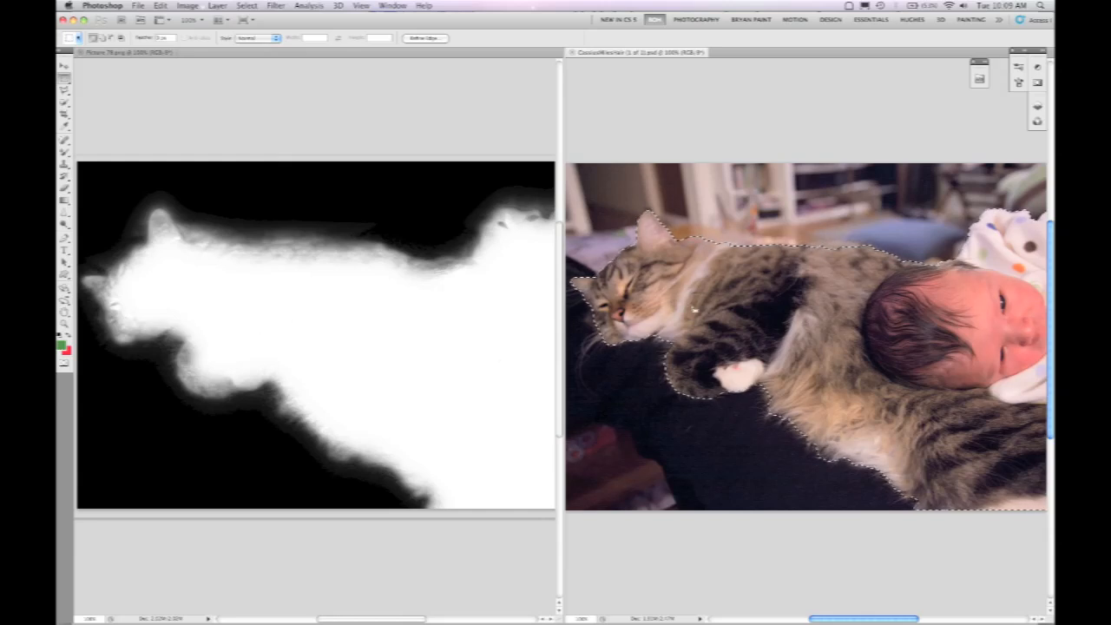
- Refine the cat selection's edge with a Black & White view and a 14 px radius
click(425, 37)
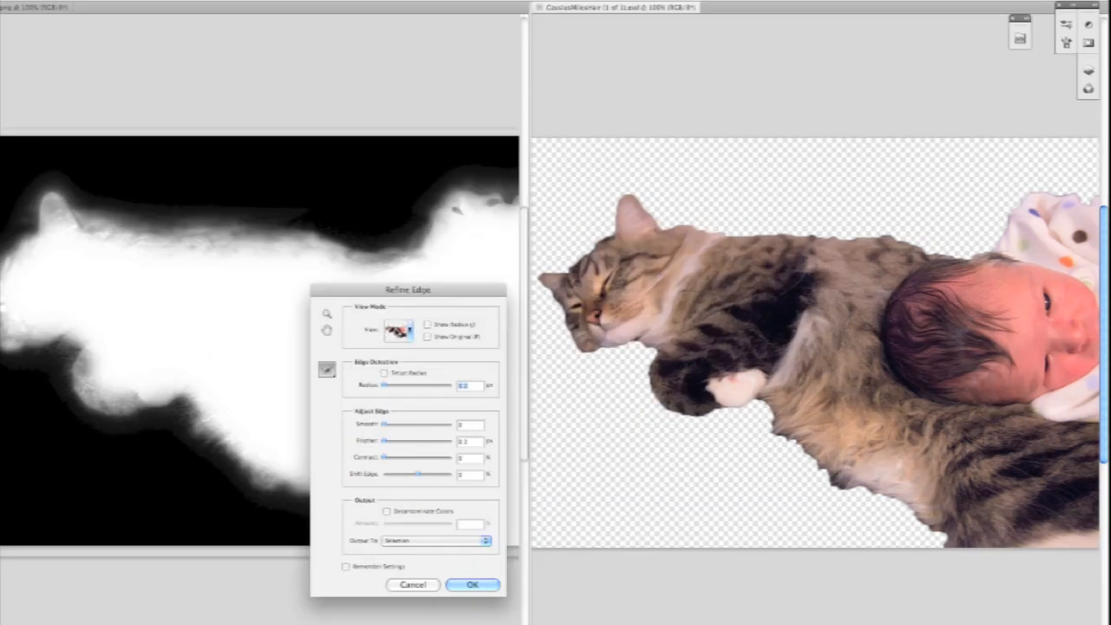
click(399, 330)
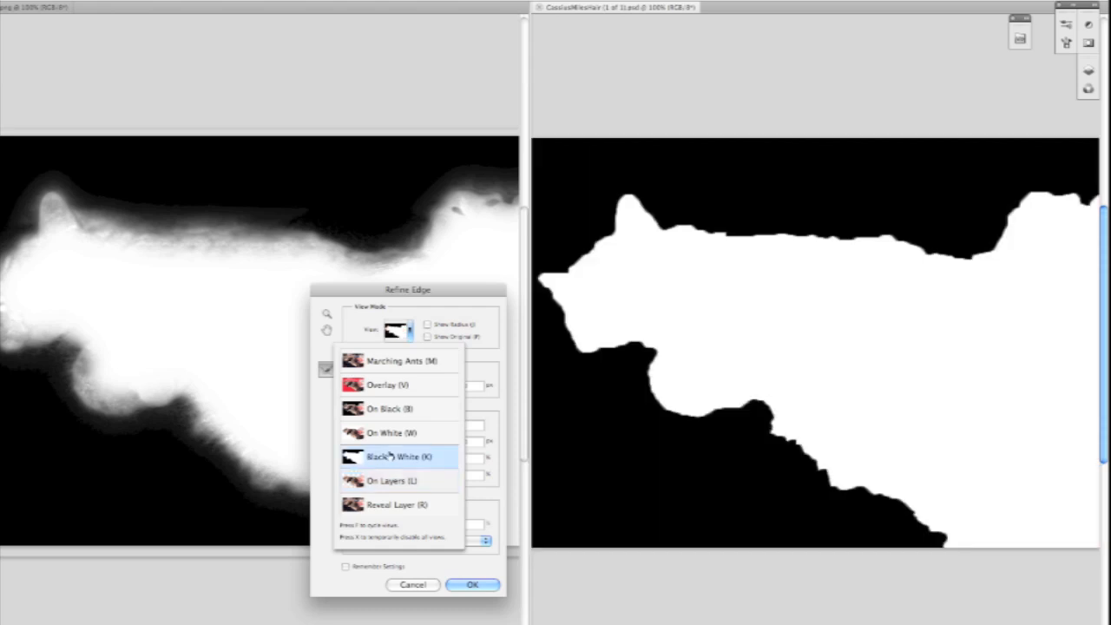
click(397, 457)
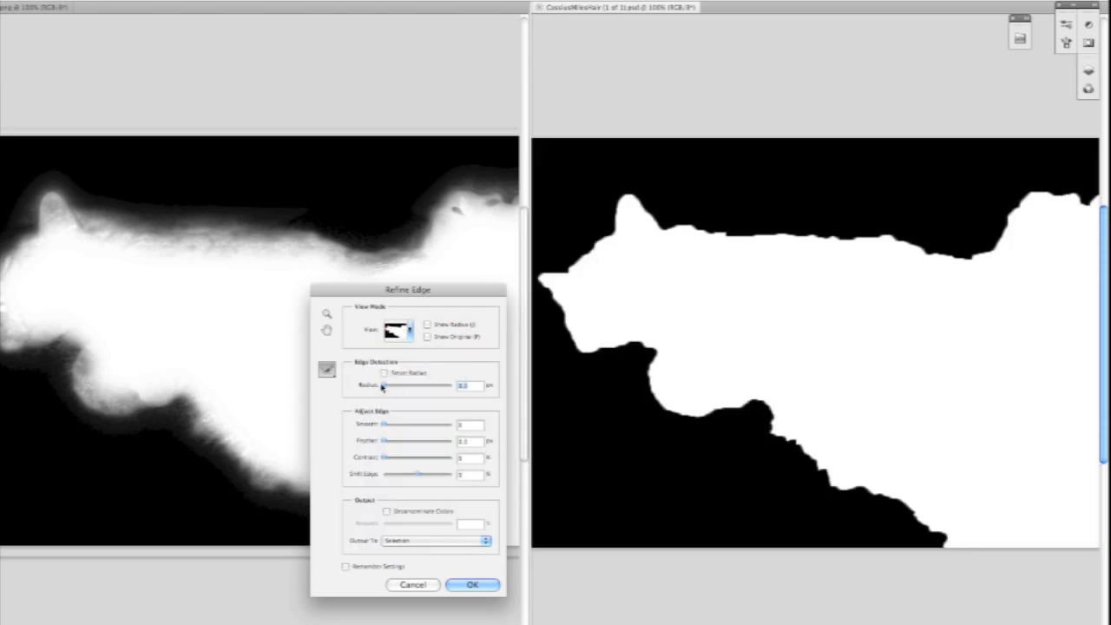
drag(380, 385, 416, 385)
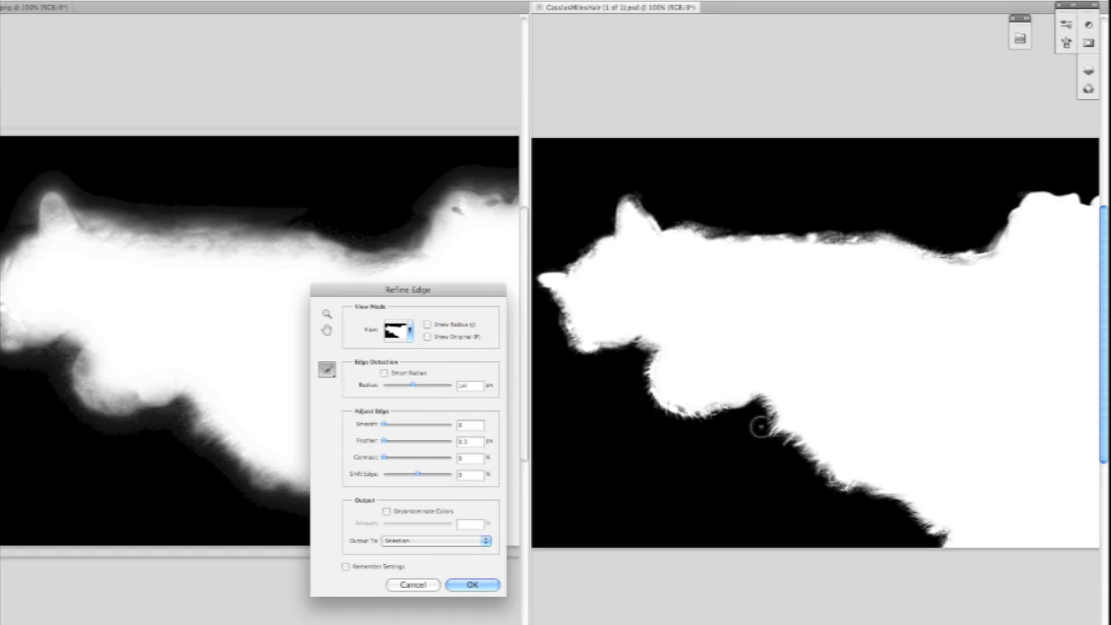
drag(407, 289, 458, 313)
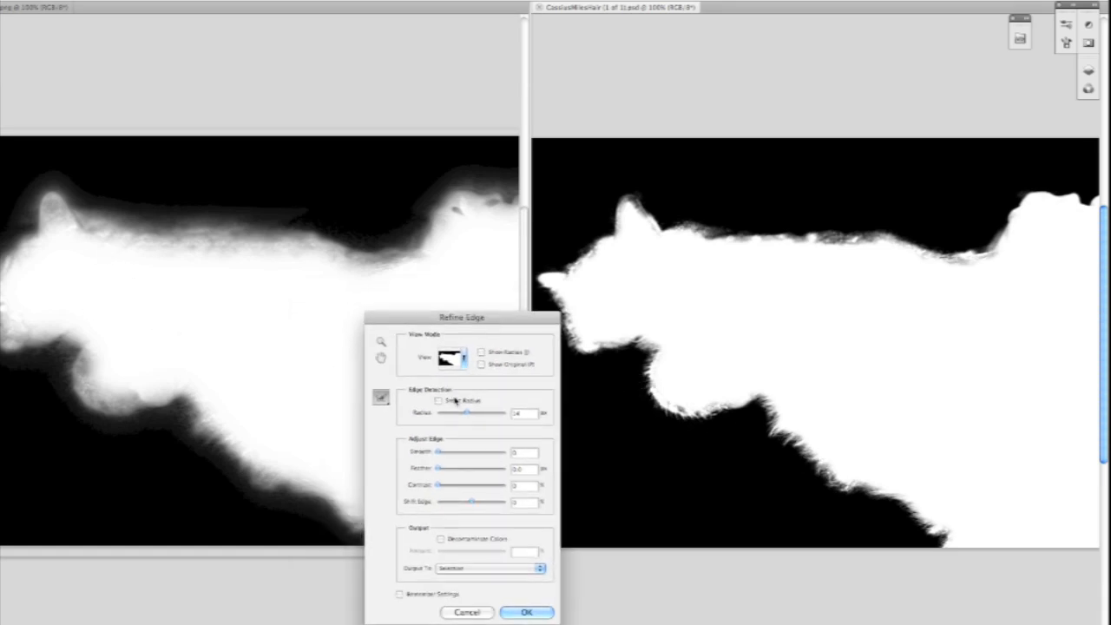
mouse_move(439, 400)
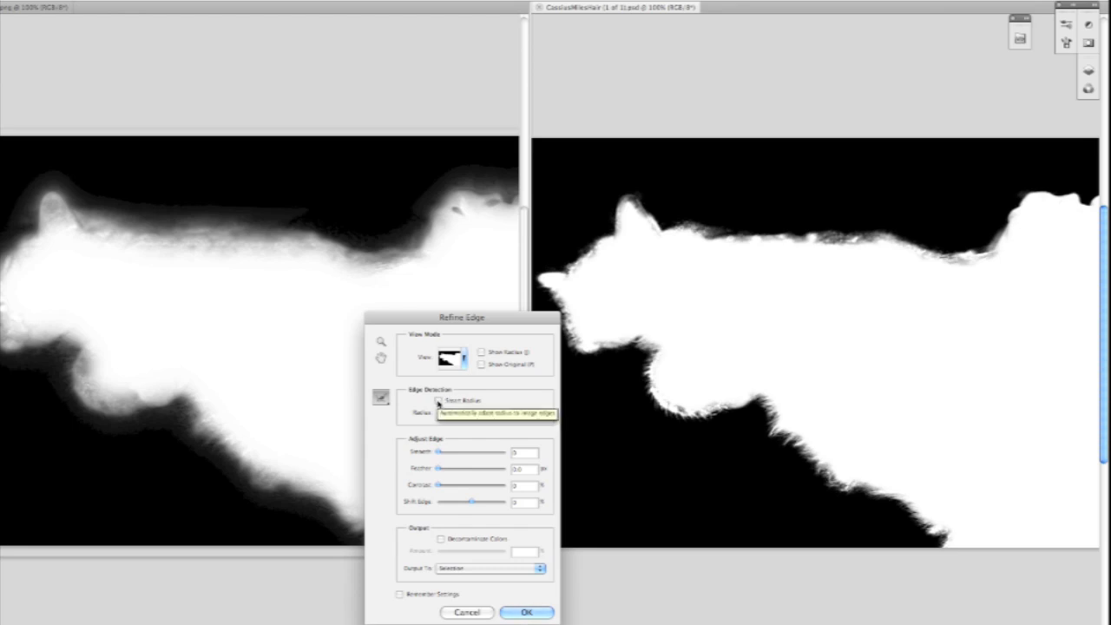
- Turn on Smart Radius for the cat's fur edges and reposition the panel
click(440, 400)
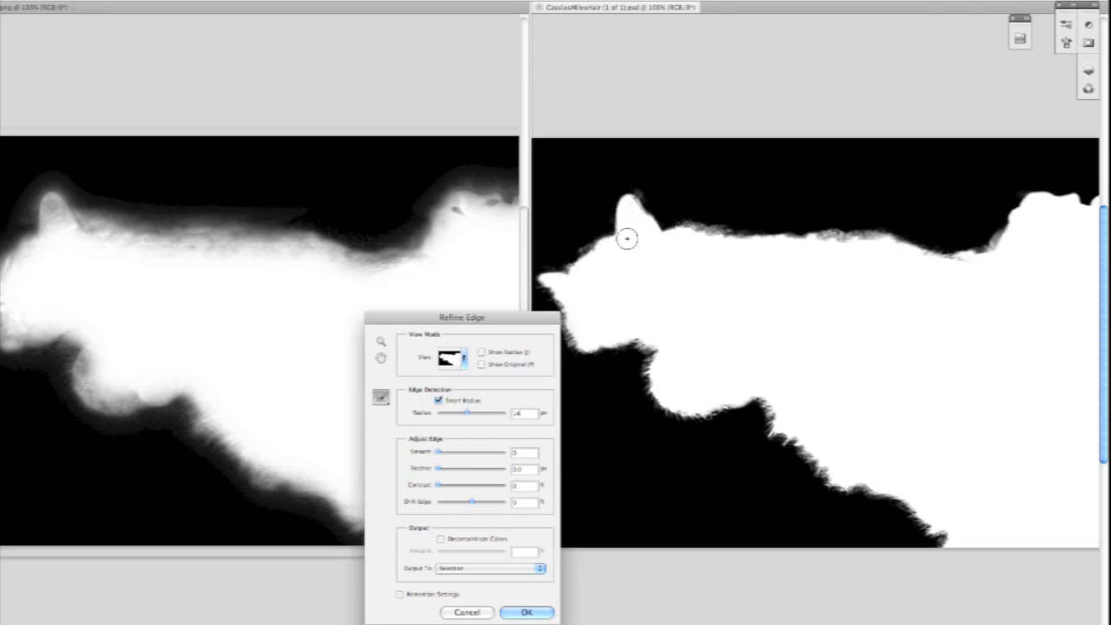
mouse_move(505, 352)
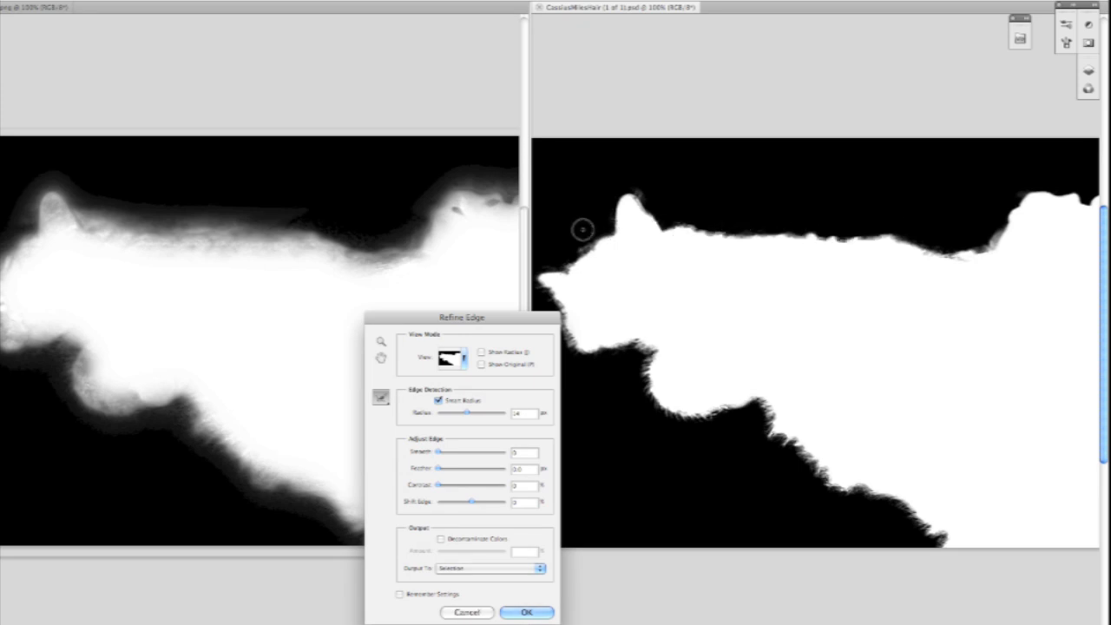
mouse_move(521, 317)
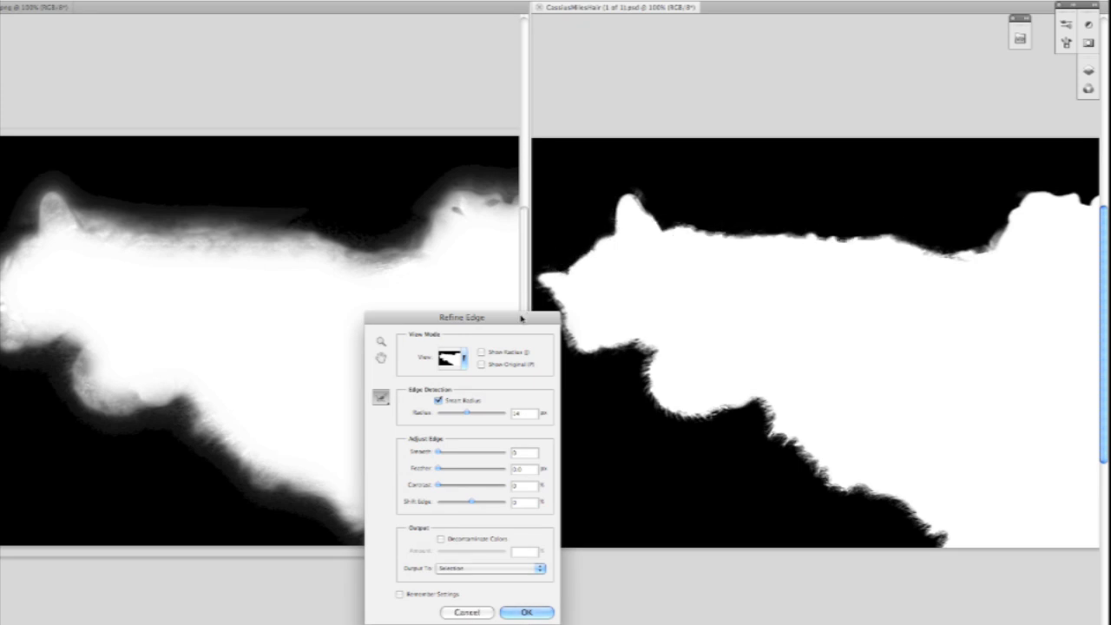
drag(462, 316, 395, 337)
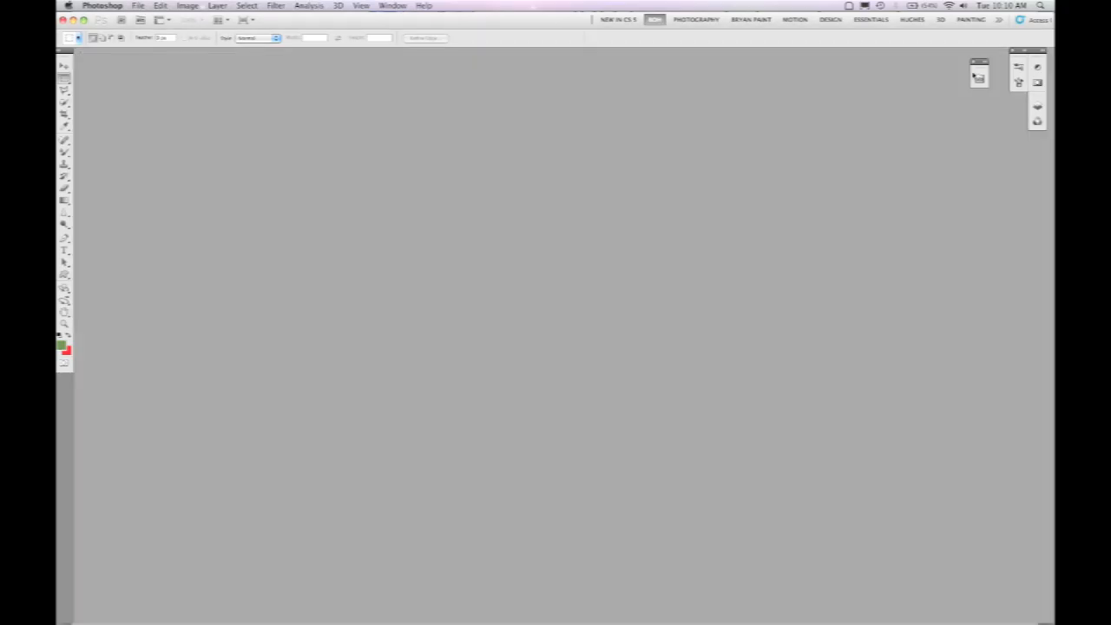
- Open Color Decontamination.psd, the woman's green-background portrait, from Mini Bridge
click(978, 73)
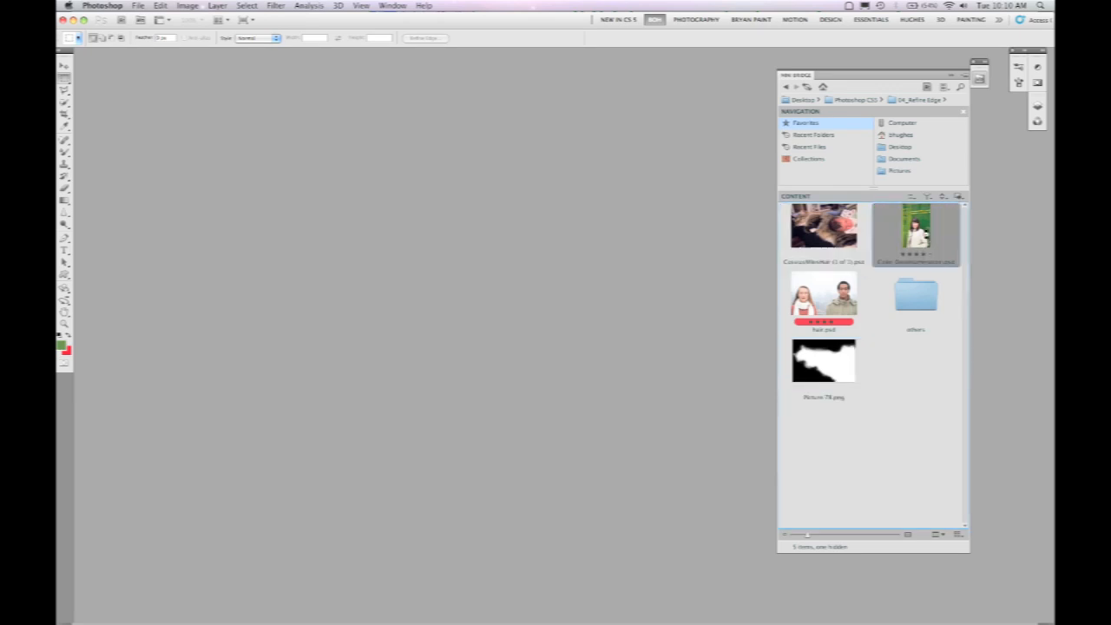
double_click(915, 230)
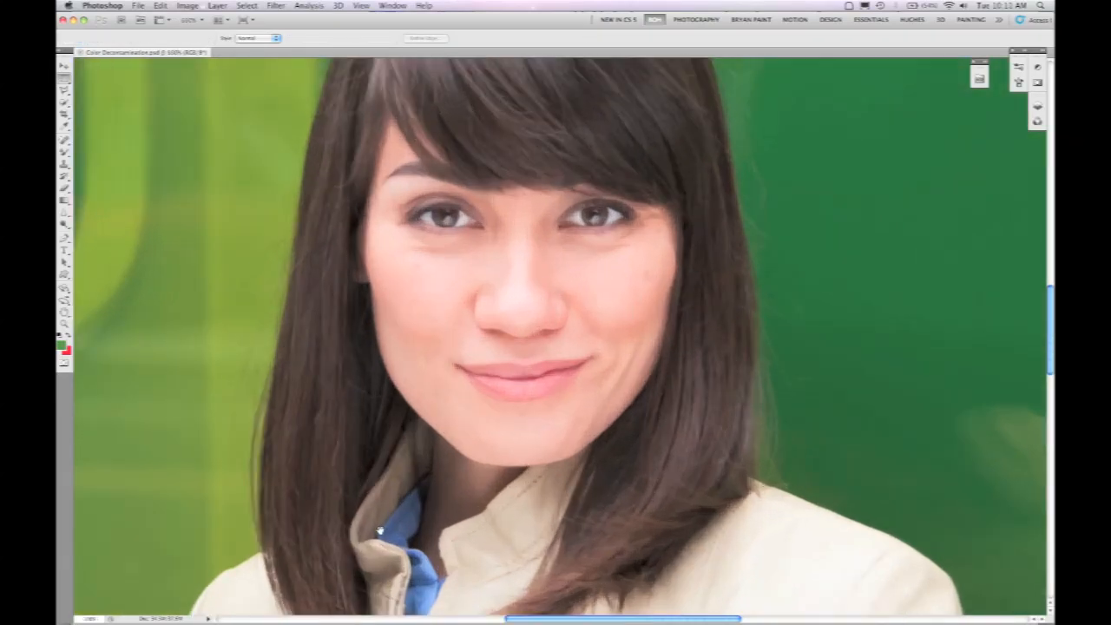
scroll(down, 3)
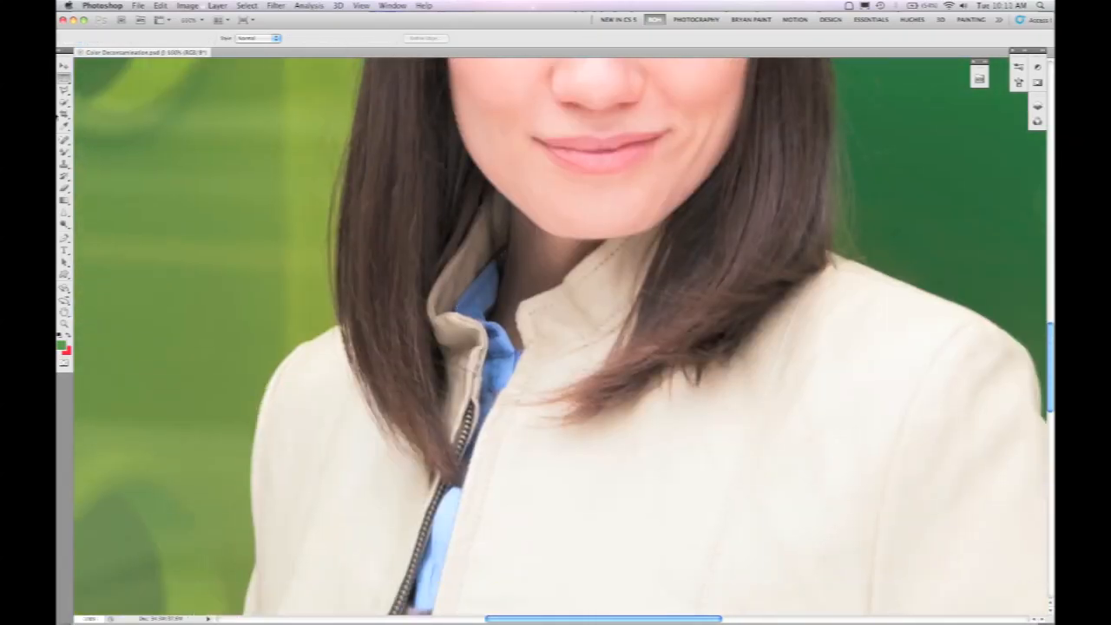
- Load the portrait's saved selection of the woman
click(245, 6)
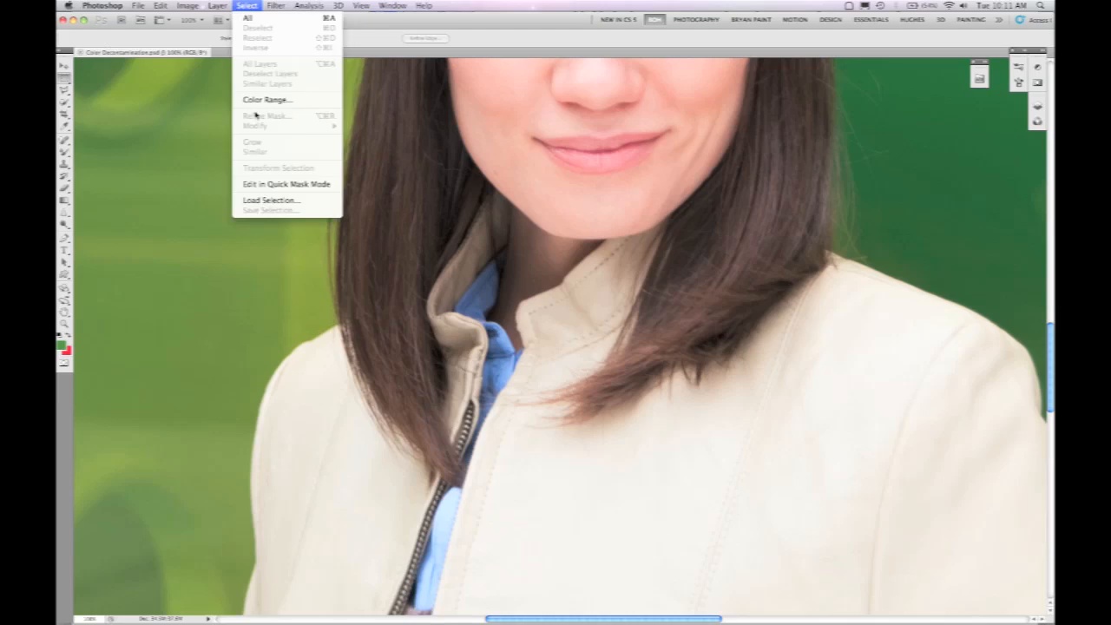
click(270, 199)
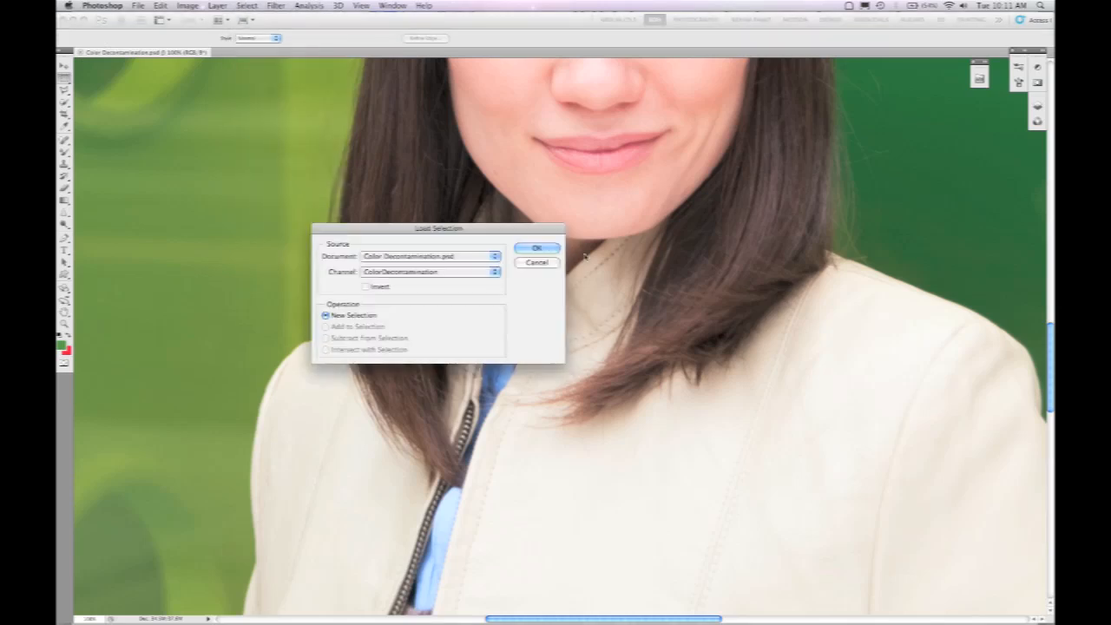
click(537, 248)
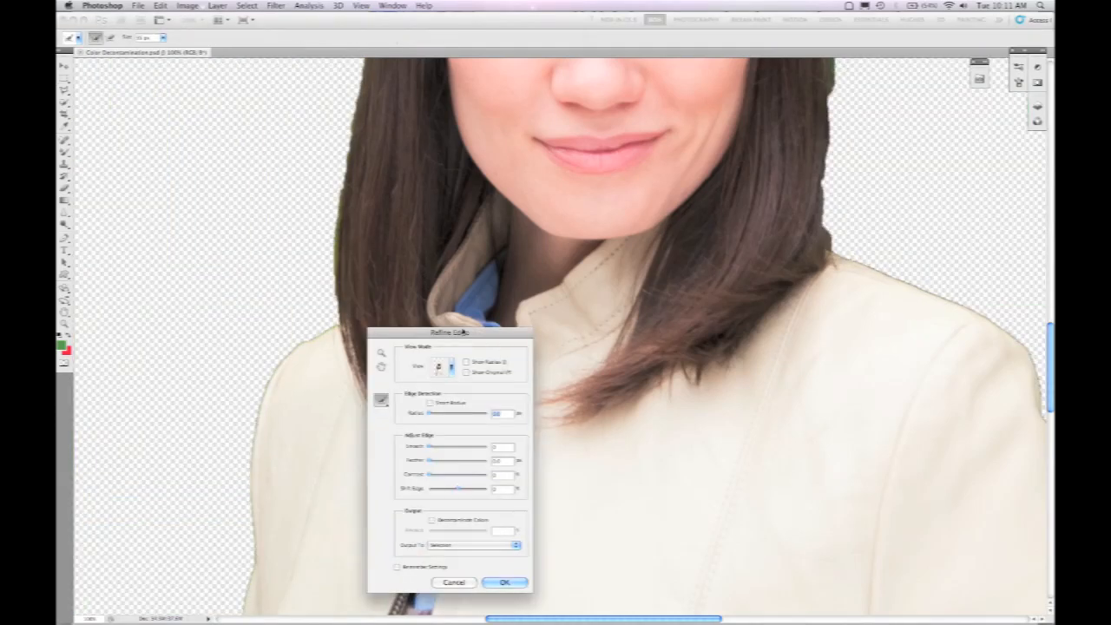
mouse_move(262, 492)
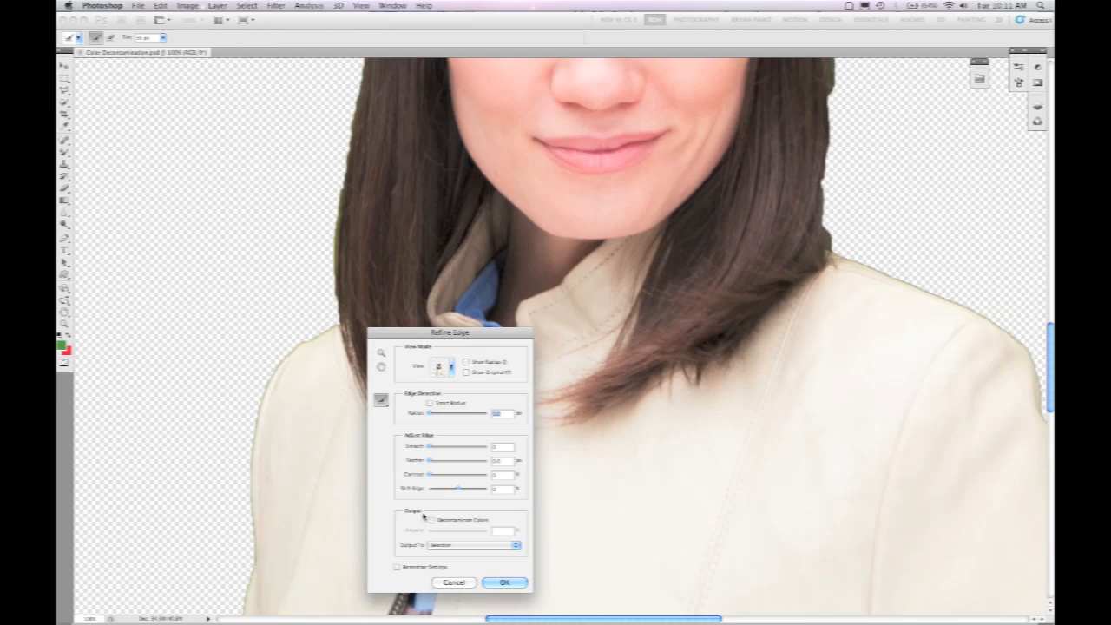
mouse_move(256, 545)
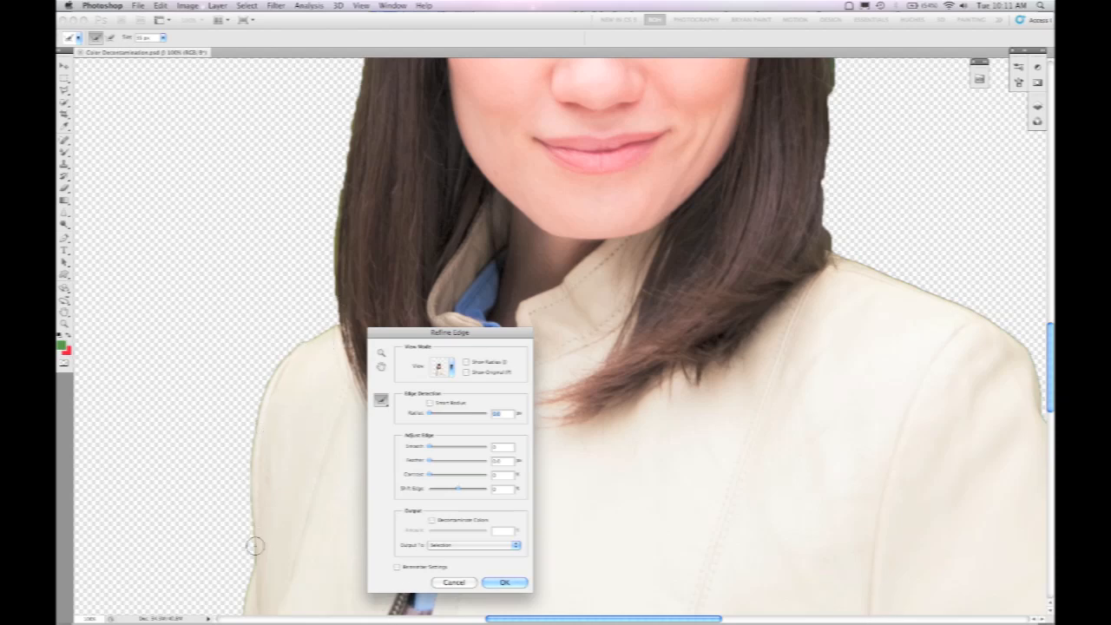
mouse_move(248, 585)
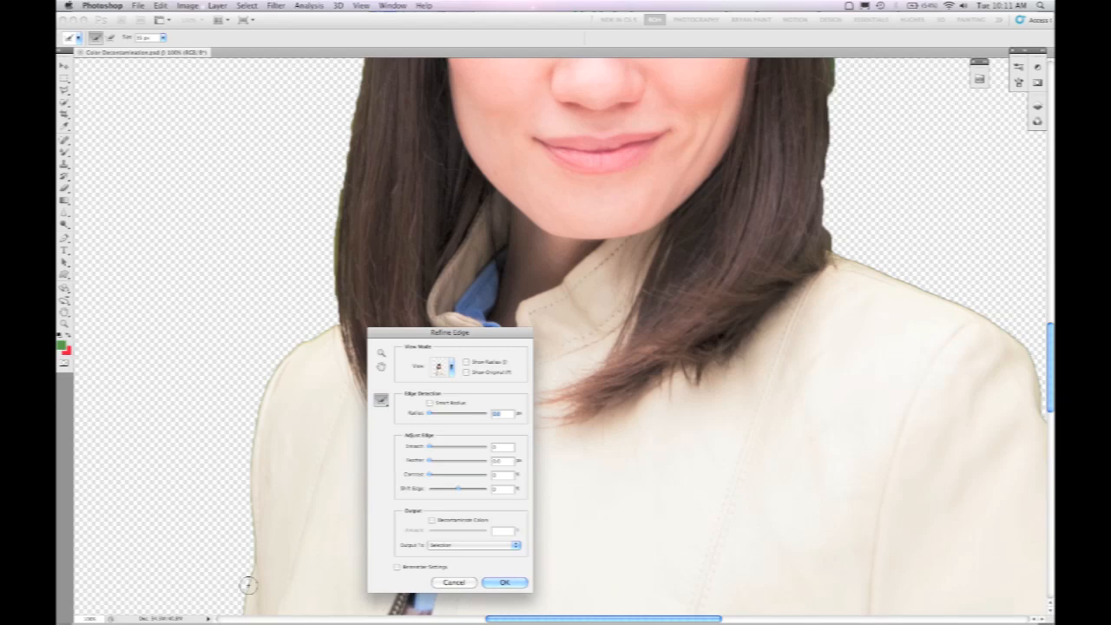
mouse_move(434, 525)
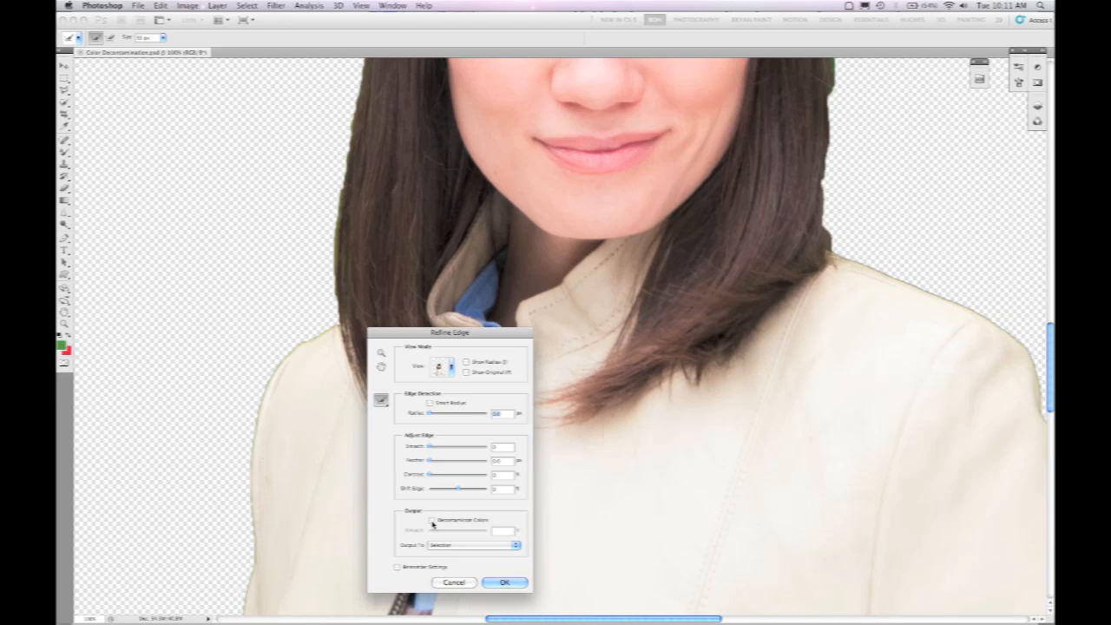
- Enable Decontaminate Colors at 100% Amount, then disable it to compare the edges
click(432, 520)
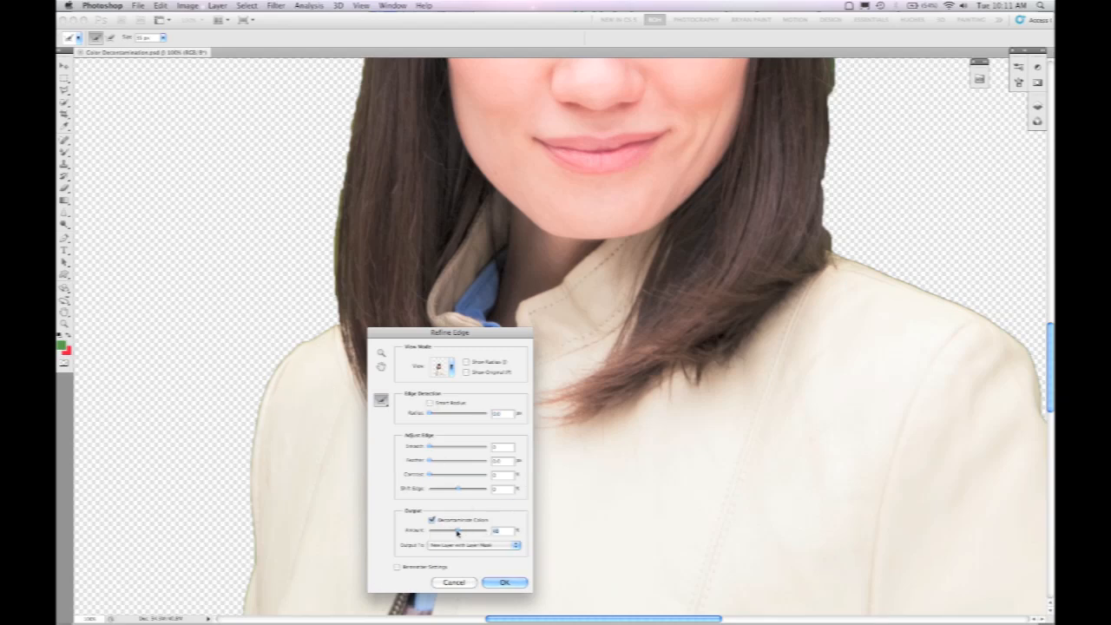
drag(459, 530, 484, 531)
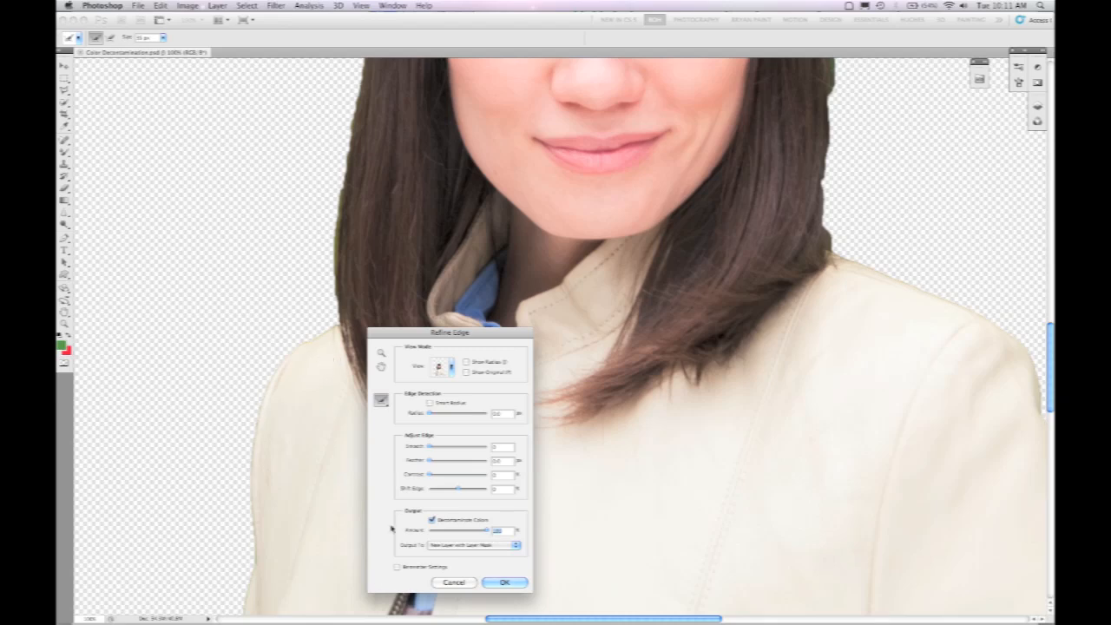
click(432, 520)
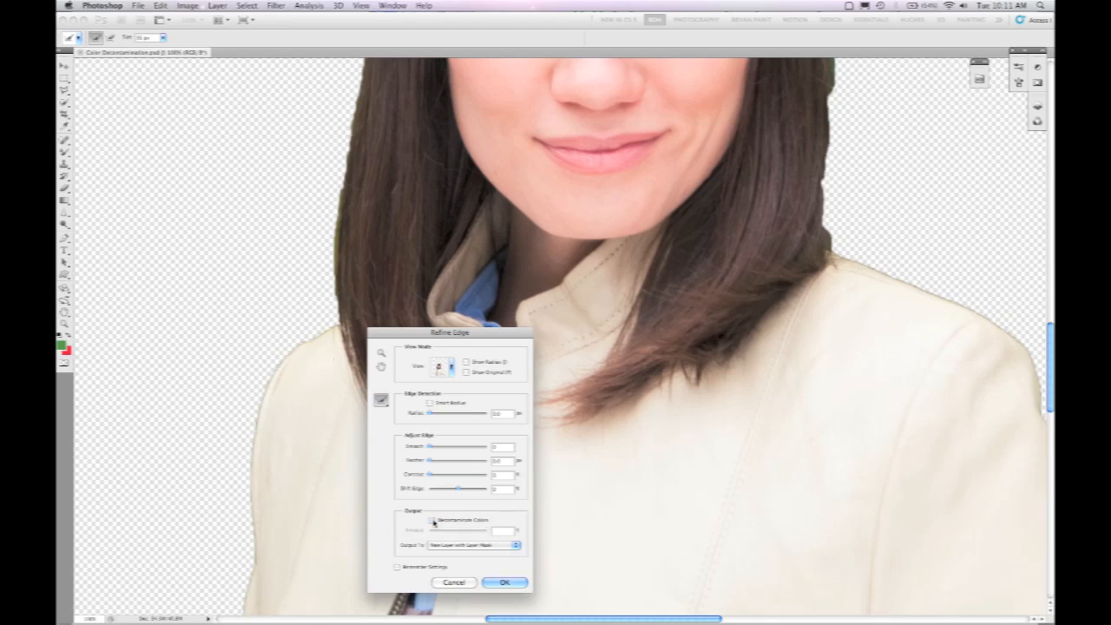